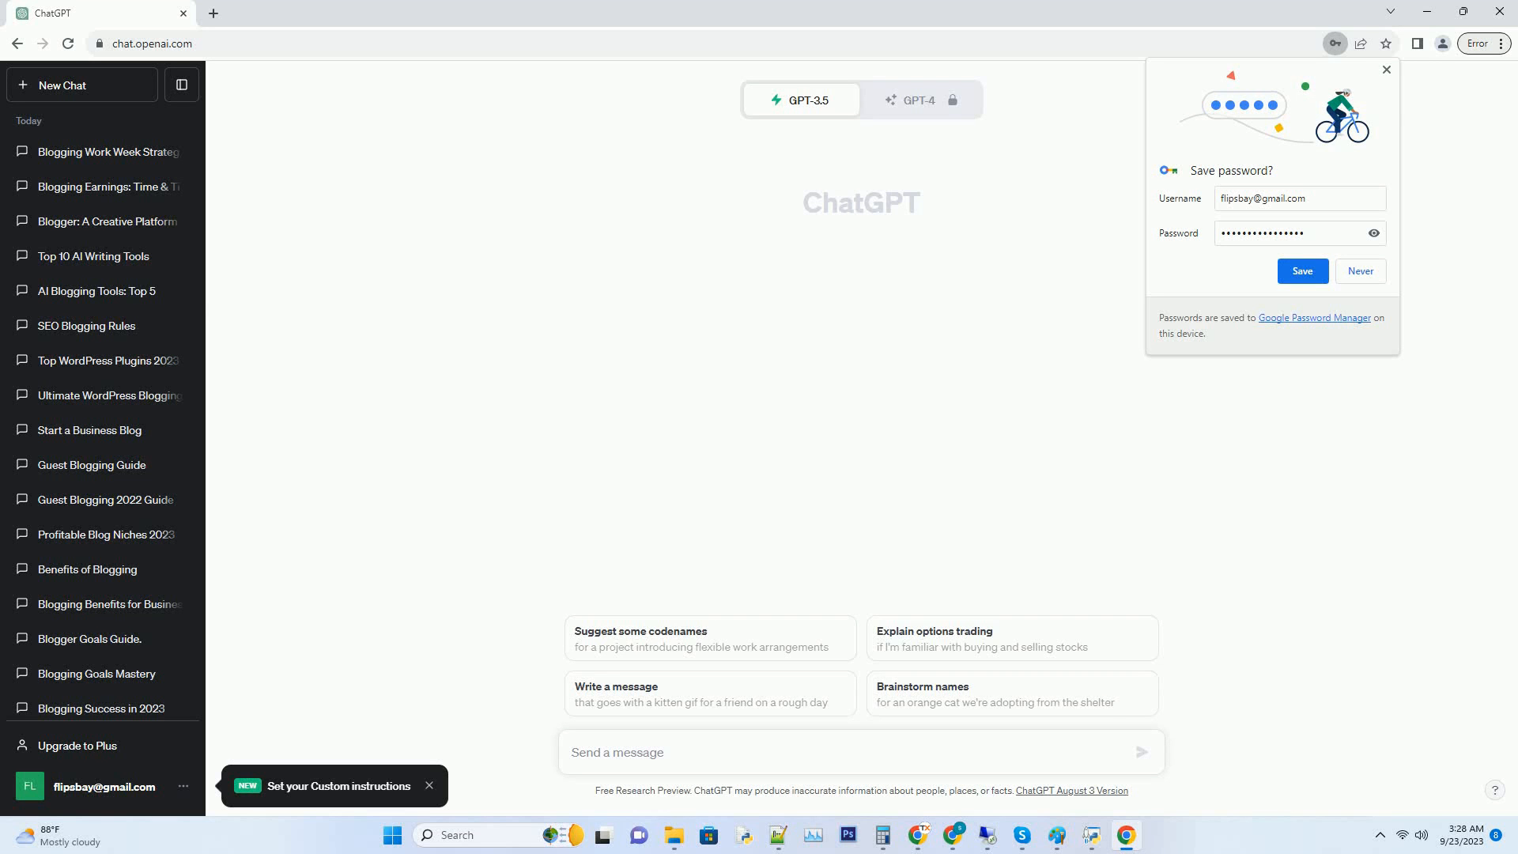
# - Type a prompt requesting an SEO-friendly 'How to Start a Book Blog' post with tips and advice
pyautogui.write('Create a SEO friendly blog post about How to Start a Book Blog Tips & Advice Use active voice. Write over 2000 words. Add very creative title for each sub heading. Ensure there are a minim')
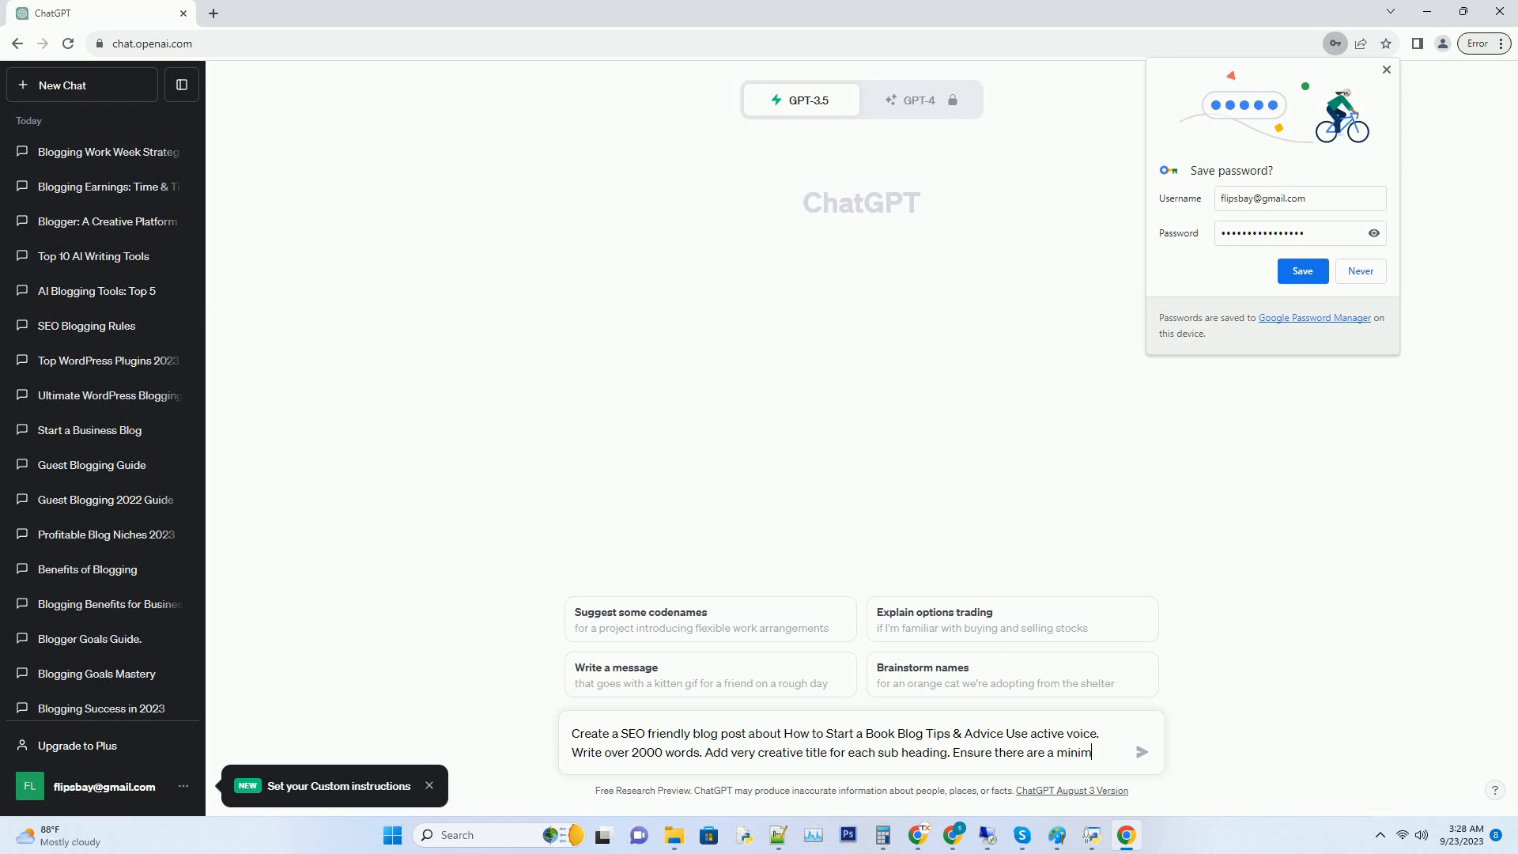
# - Send the book-blog prompt and let ChatGPT begin writing the article
pyautogui.click(1140, 752)
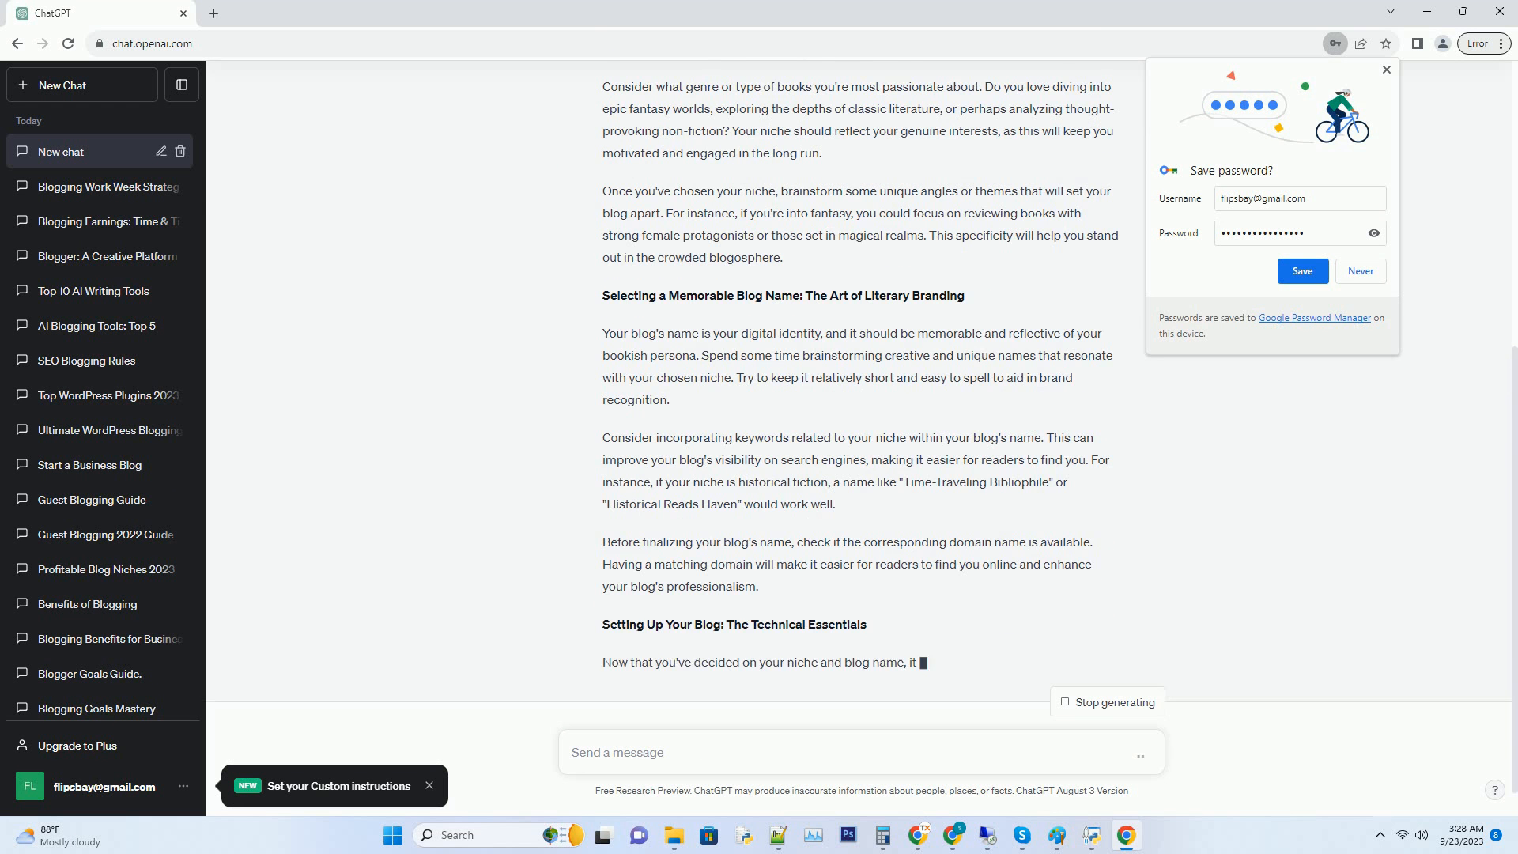
# - Scroll through the finished post to its conclusion and rename the chat 'Start a Book Blog'
pyautogui.scroll(-3)
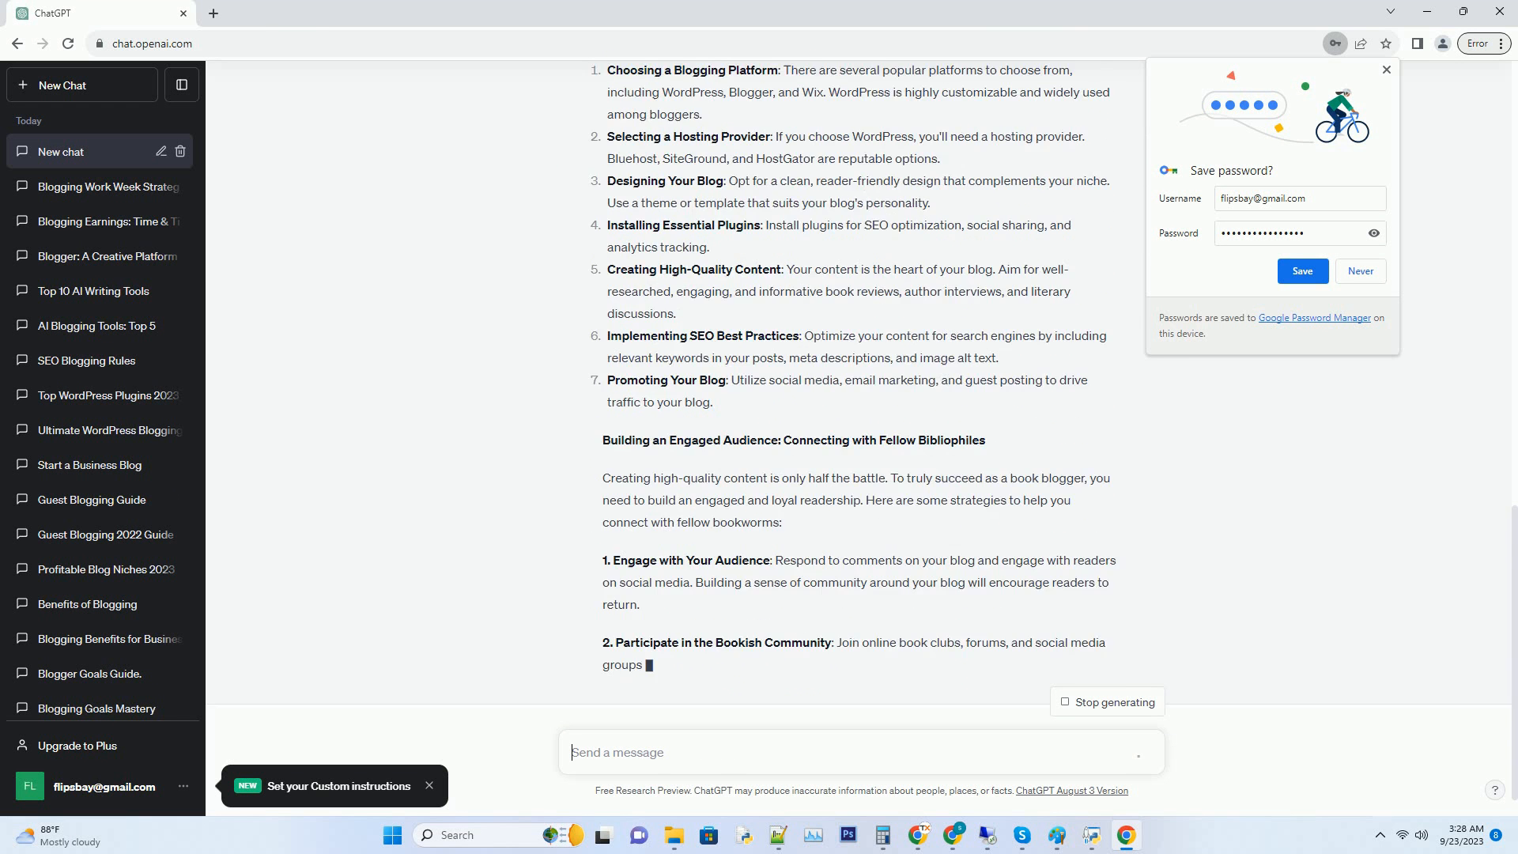
pyautogui.scroll(-3)
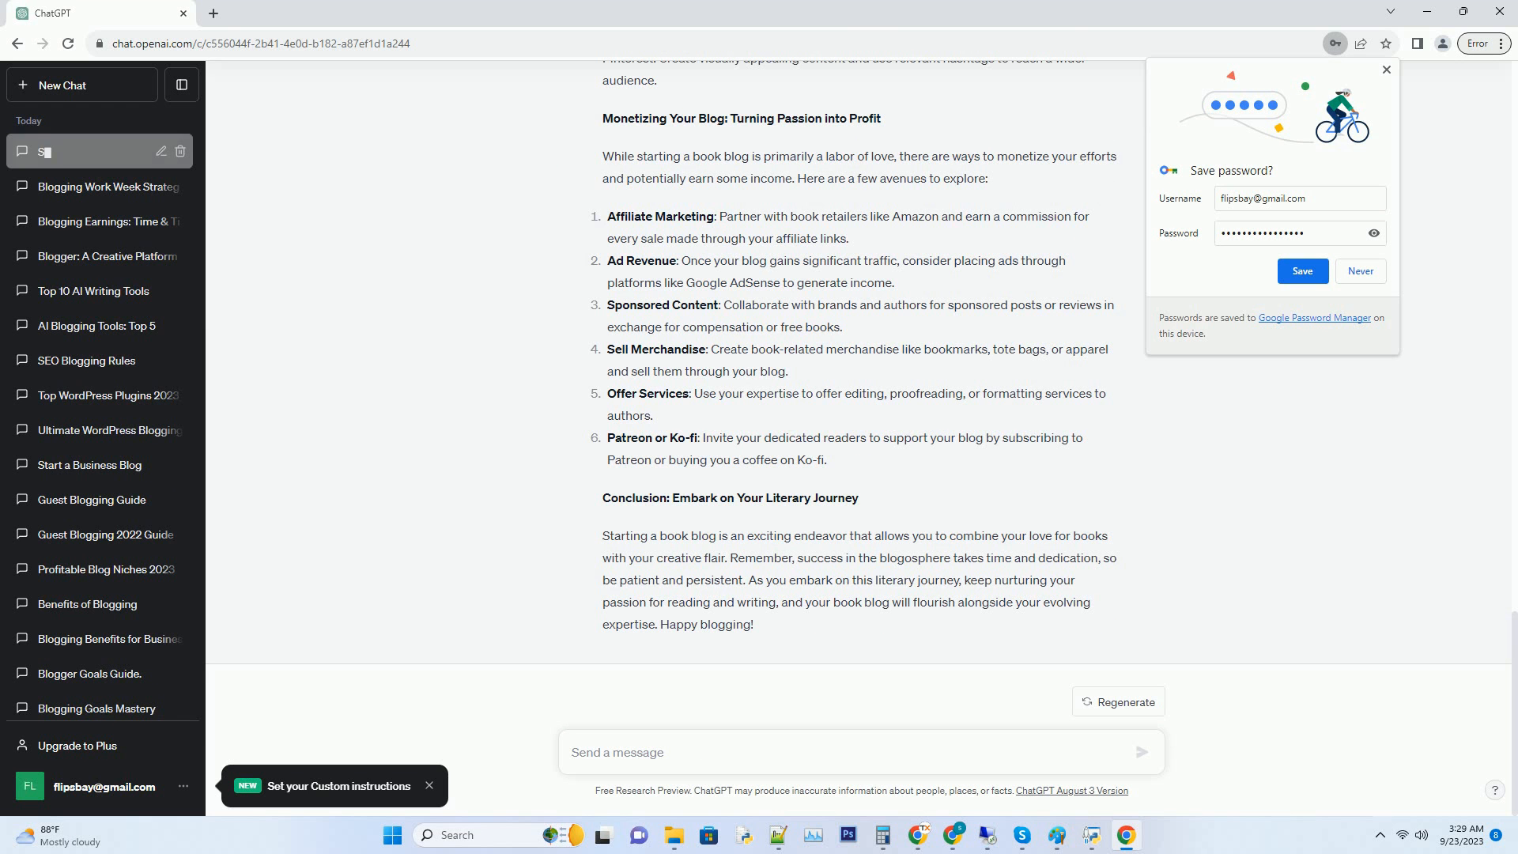
pyautogui.write('tart a B')
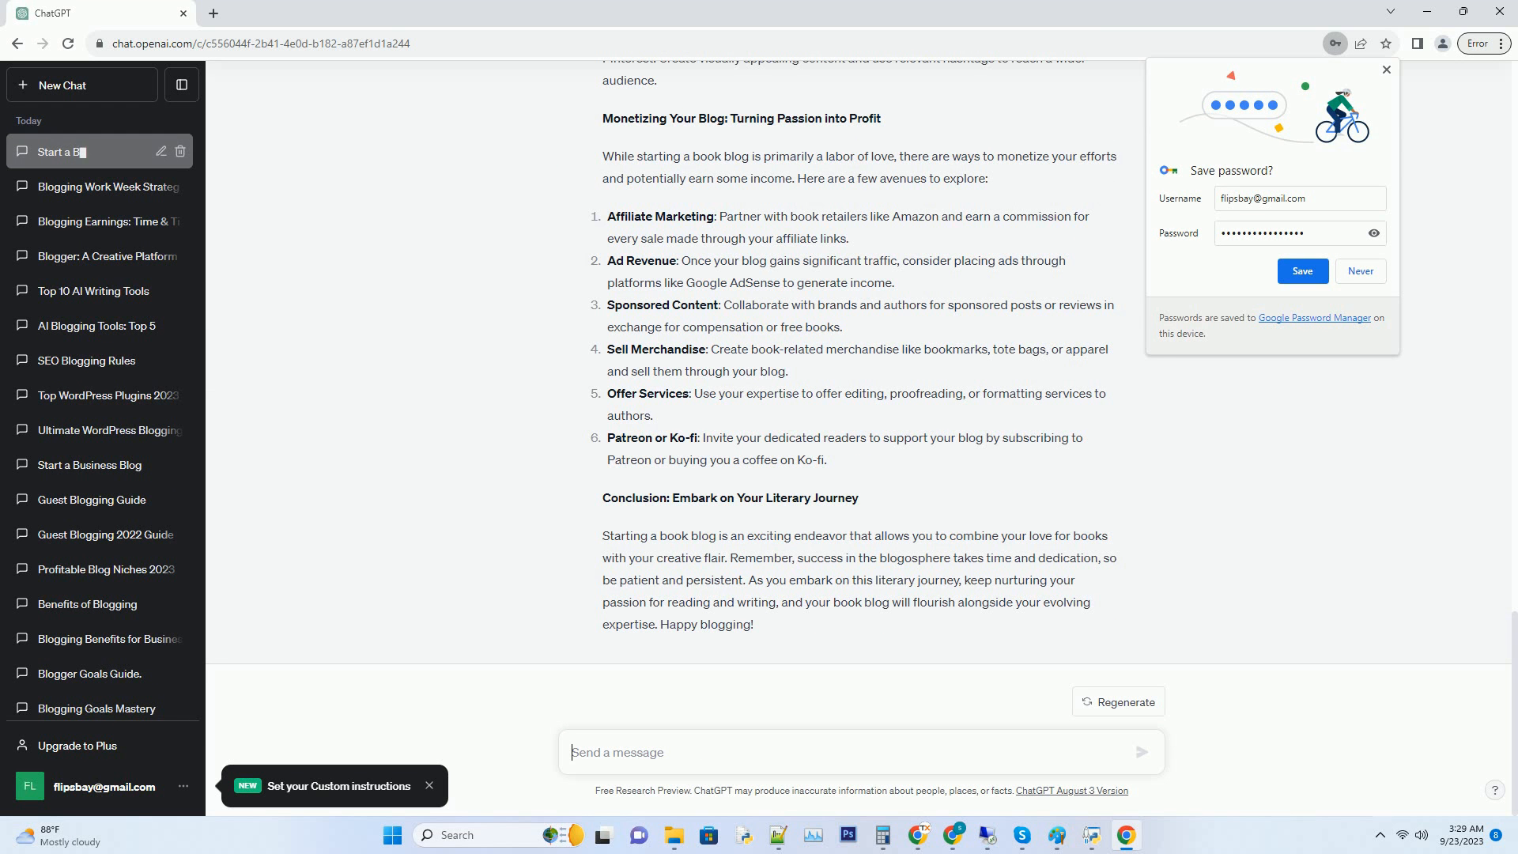
pyautogui.write('Book Blog')
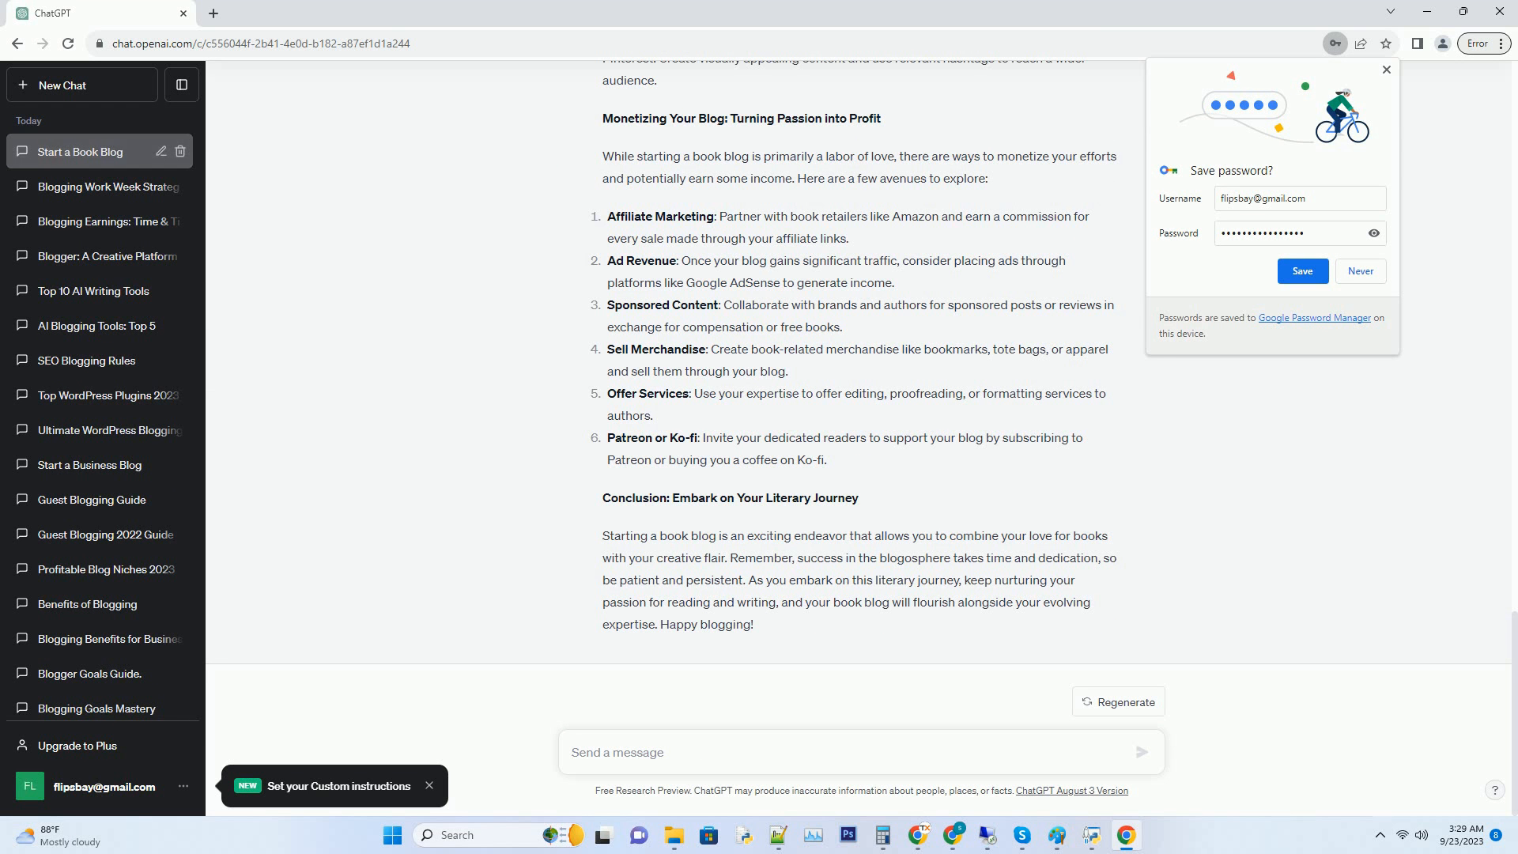